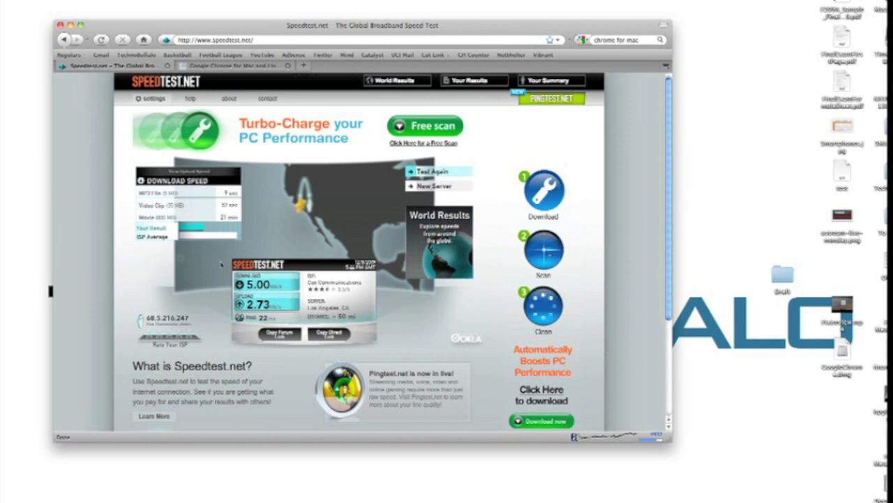
mouse_move(212, 261)
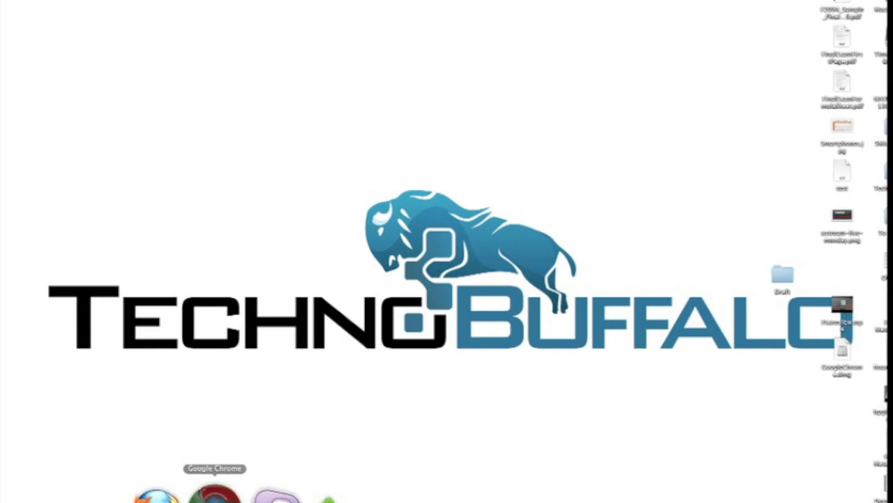
- Launch Google Chrome from the Dock to load the TechnoBuffalo.com home page
left_click(215, 500)
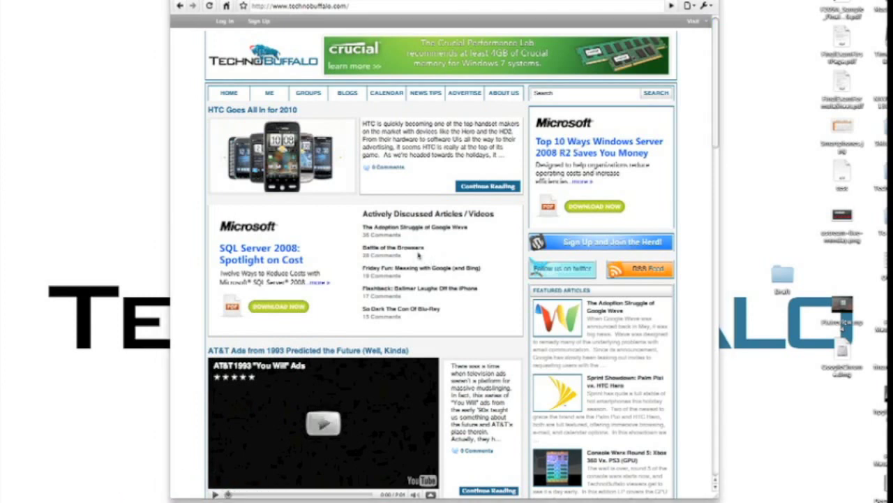
mouse_move(408, 187)
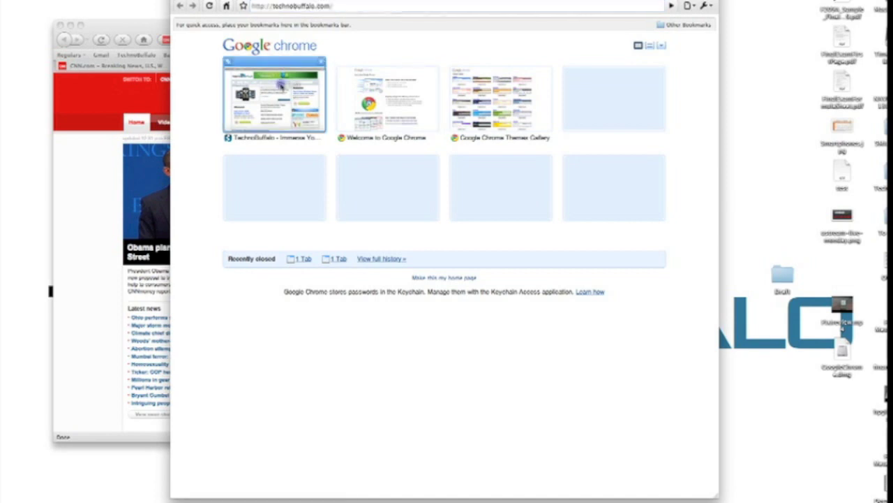
- Reload TechnoBuffalo.com in Chrome and browse the site's video articles in Firefox
left_click(274, 95)
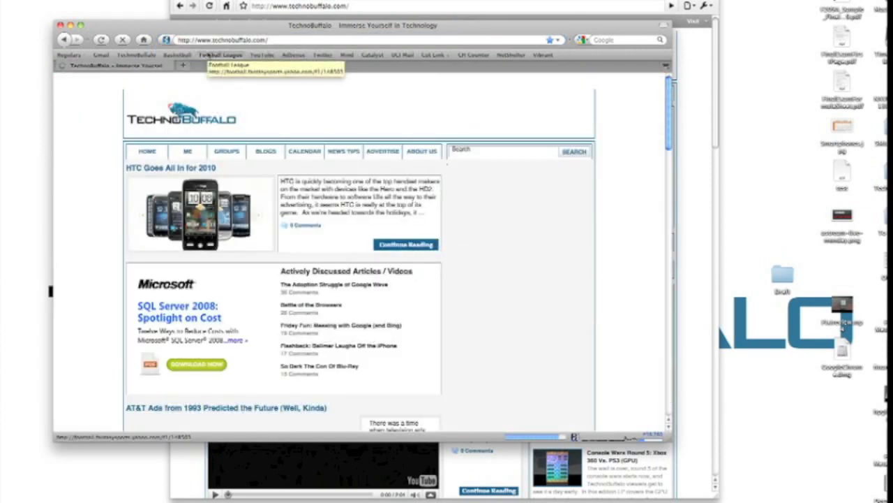
scroll("down", 3)
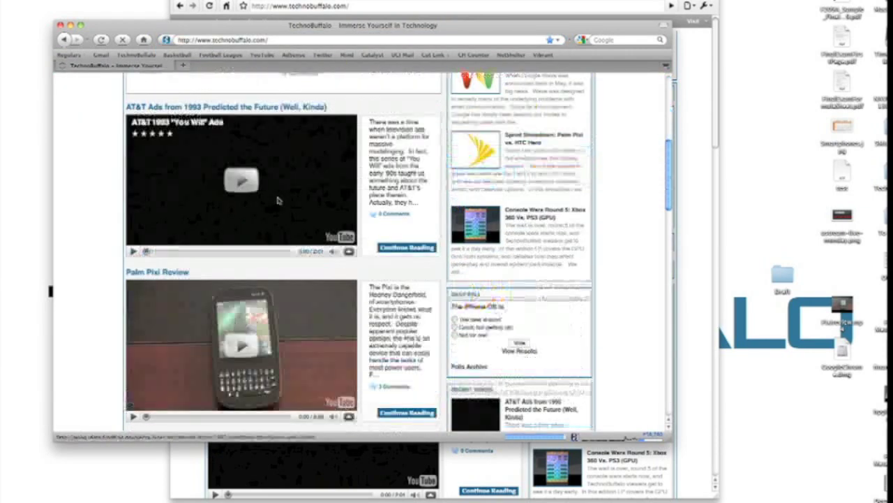
scroll("up", 3)
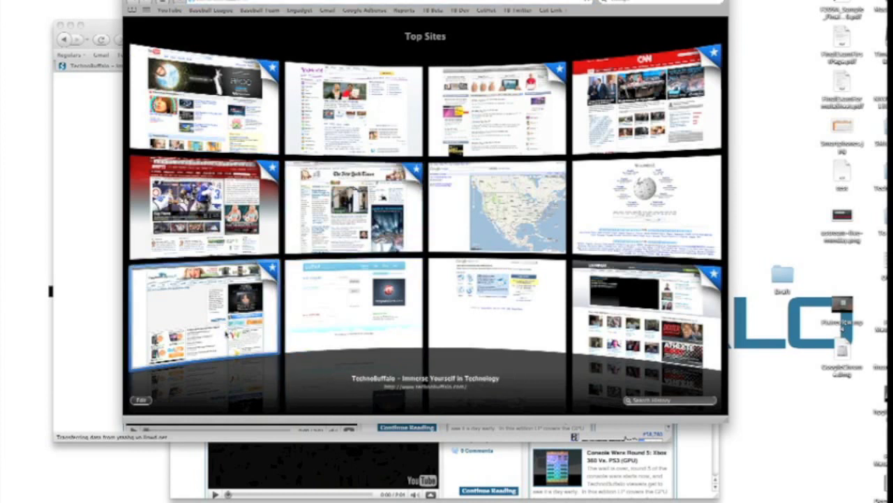
- Load TechnoBuffalo in Safari from its Top Sites thumbnail
left_click(195, 307)
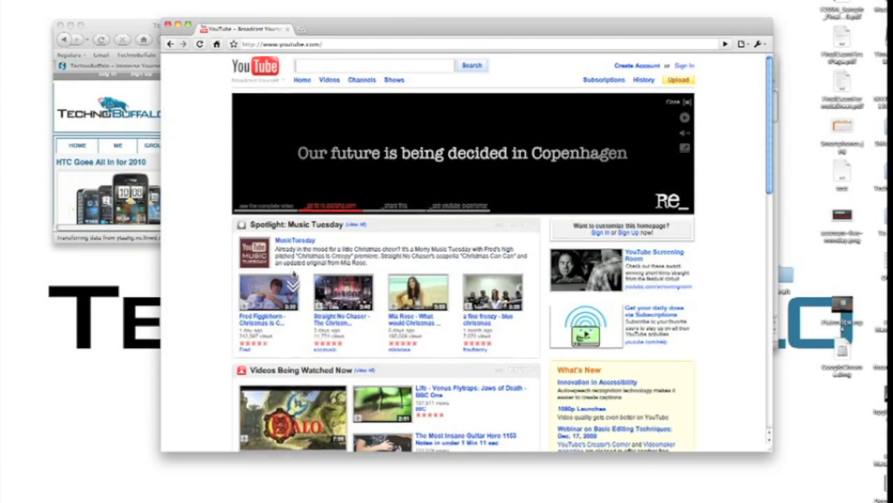
- Pick a video from YouTube's home page listings further down the page
scroll("down", 3)
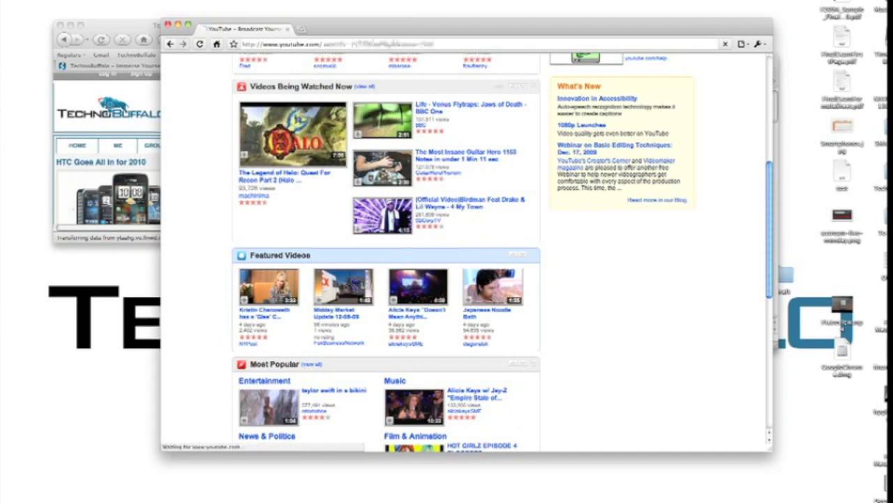
left_click(343, 287)
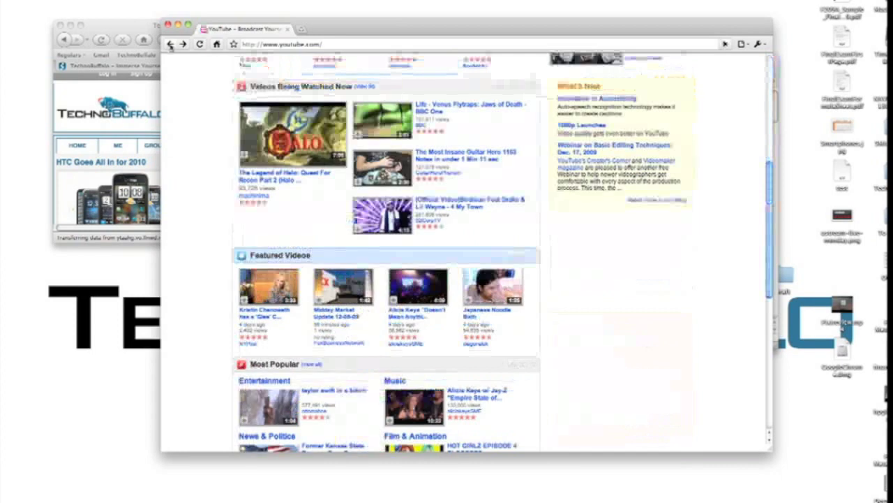
- Open Mia Rose's 'What would Christmas be like? (Official Video)' from Spotlight: Music Tuesday
scroll("down", 3)
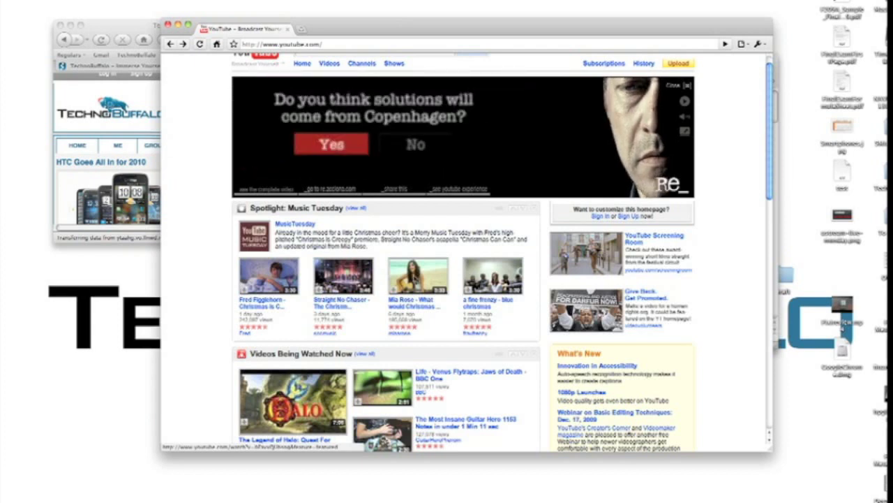
left_click(418, 282)
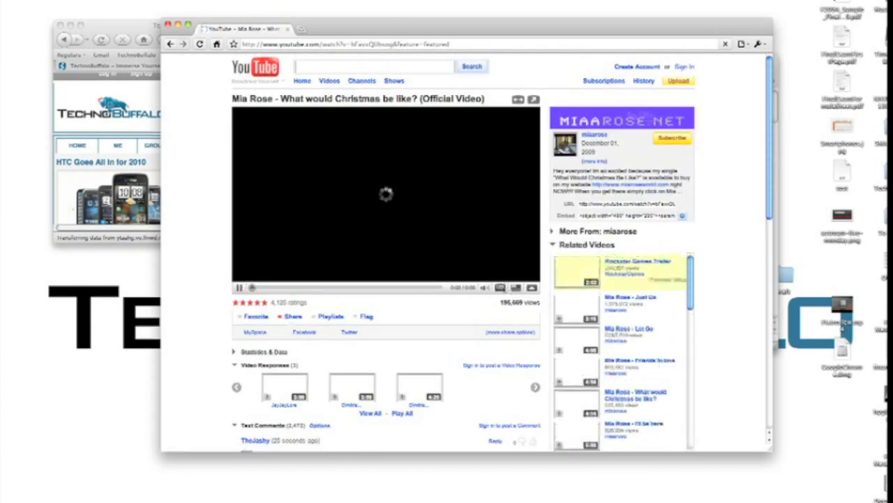